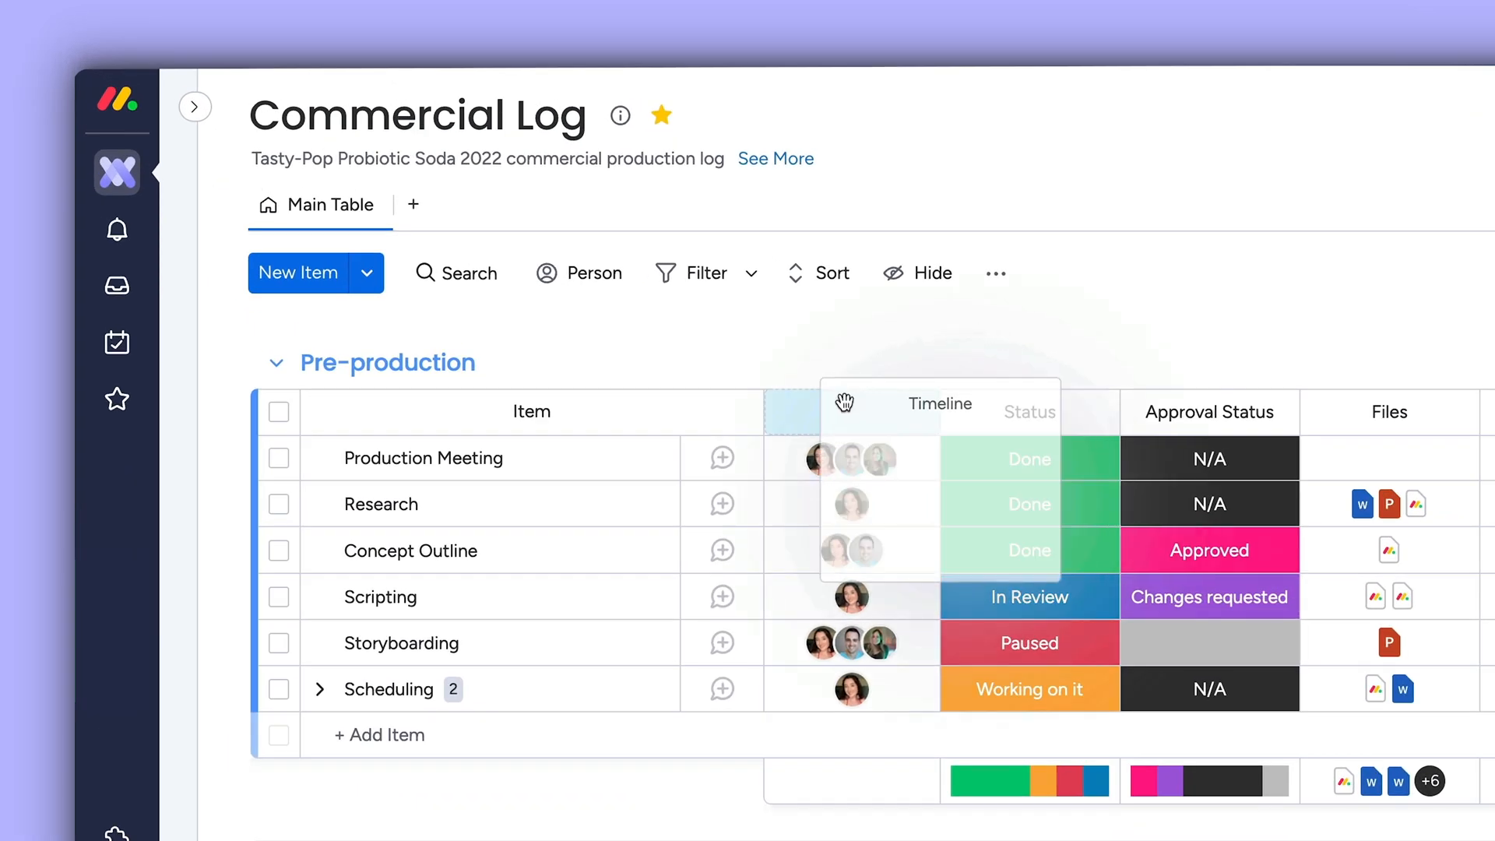
# - Place the new Timeline column beside the item names
pyautogui.click(882, 458)
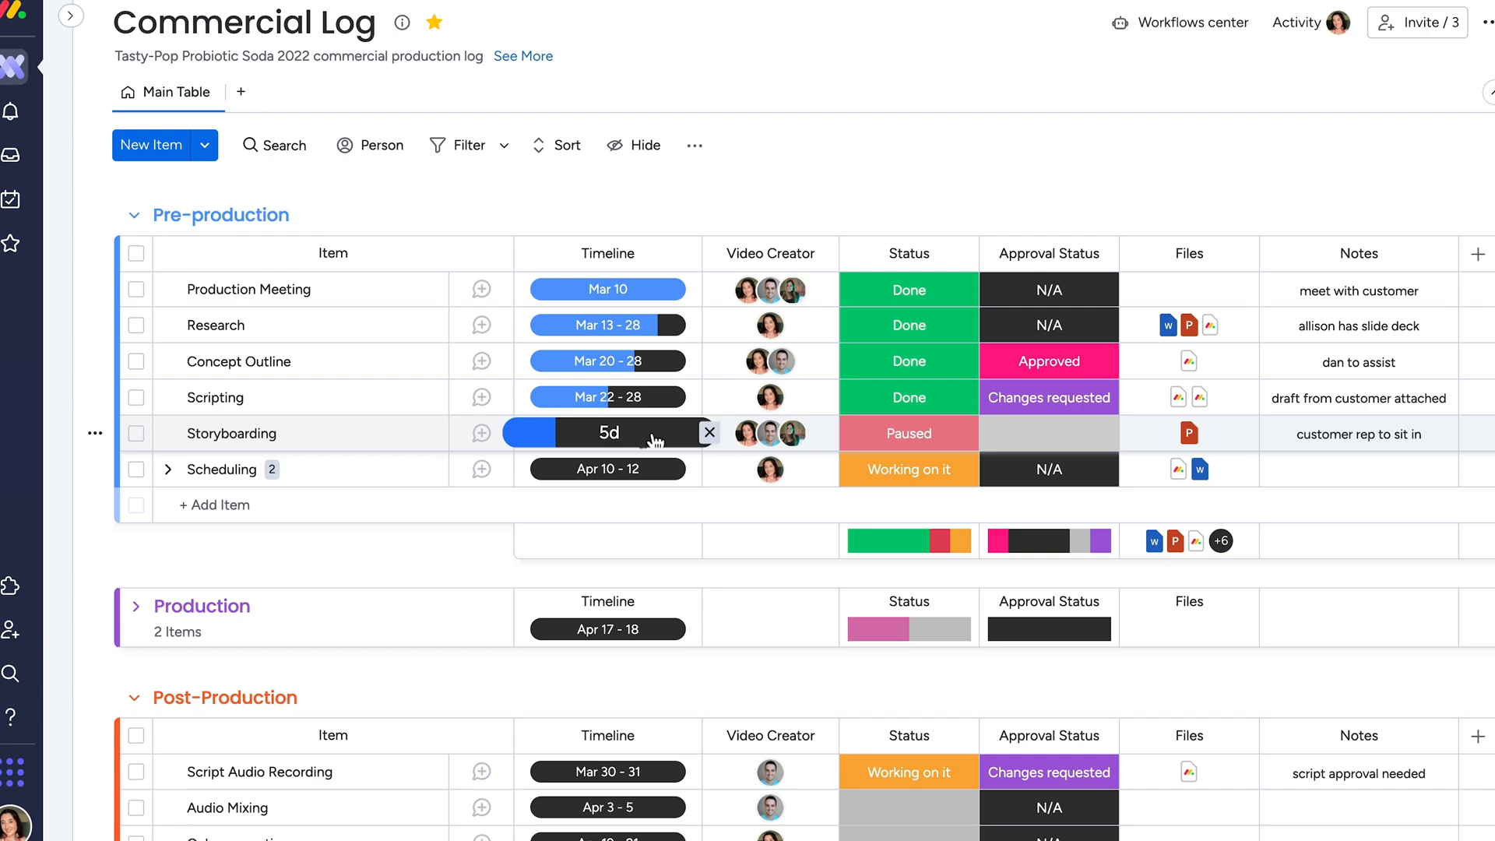
# - Set Storyboarding to Mar 23–29 and track the Timeline column as a deadline
pyautogui.click(677, 258)
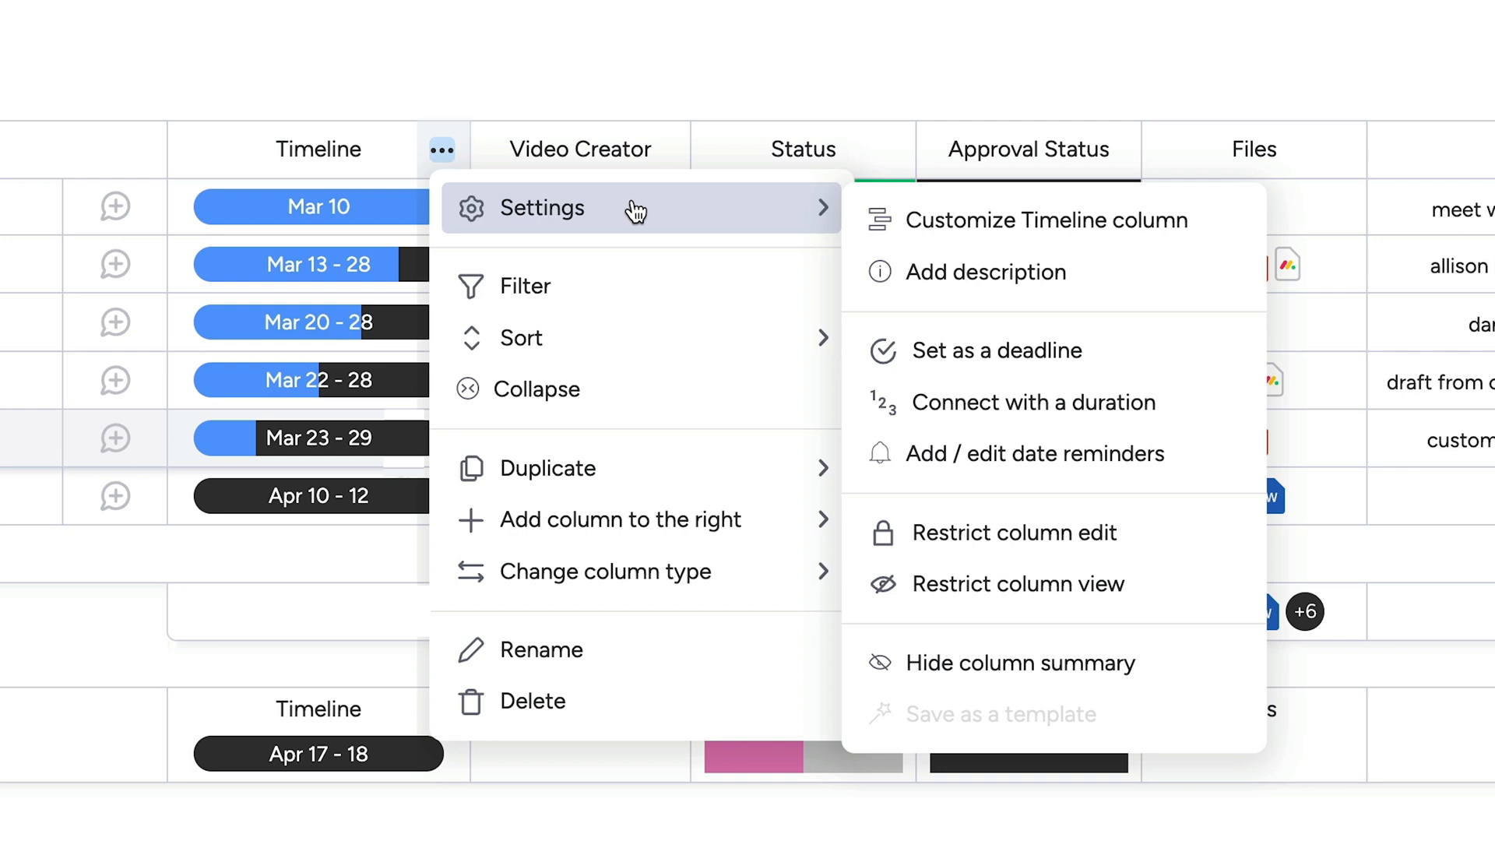
pyautogui.click(541, 208)
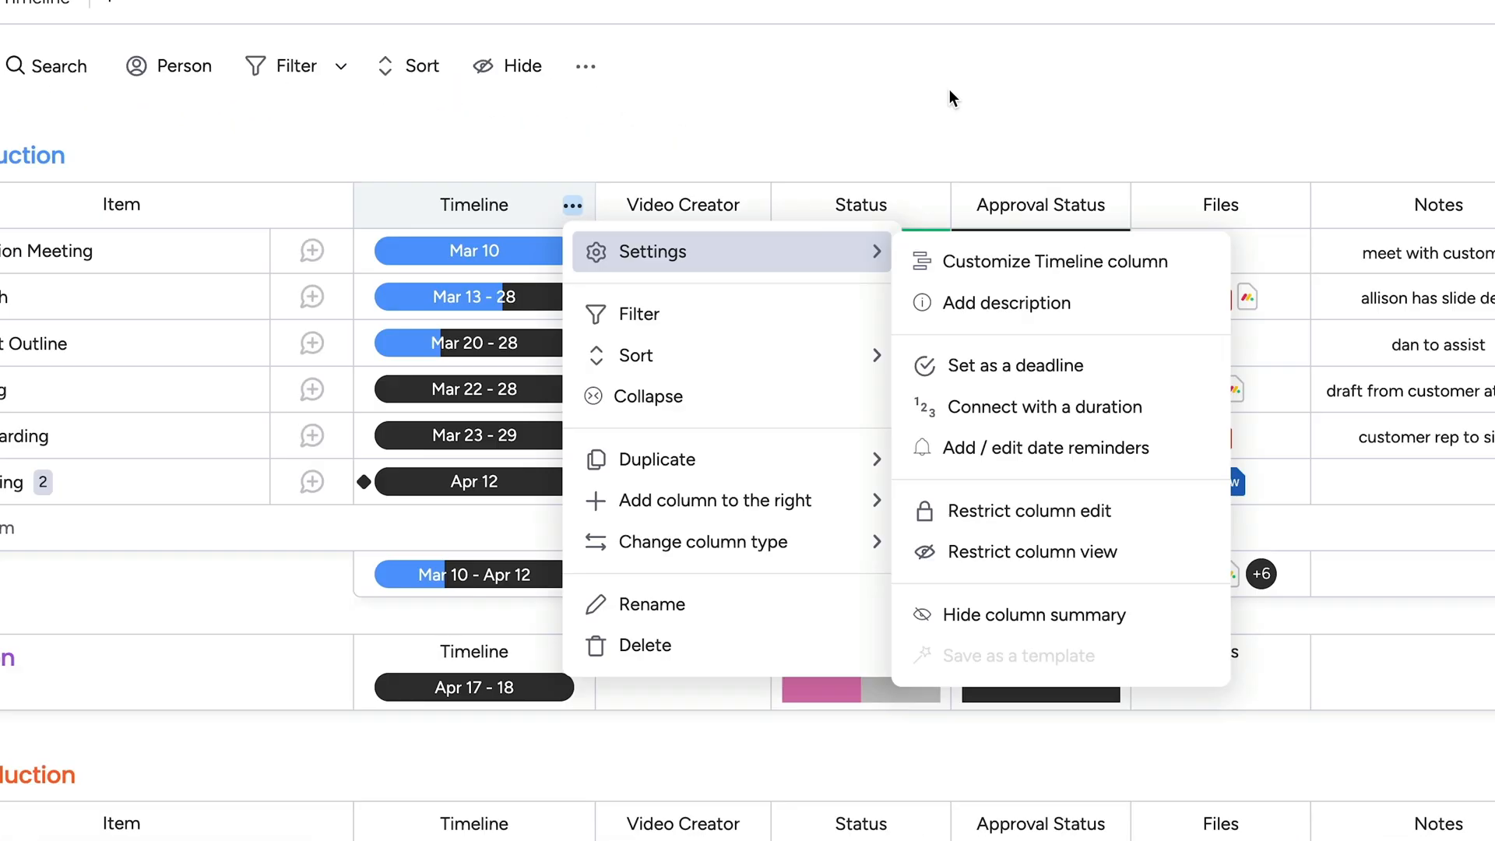
pyautogui.click(1045, 406)
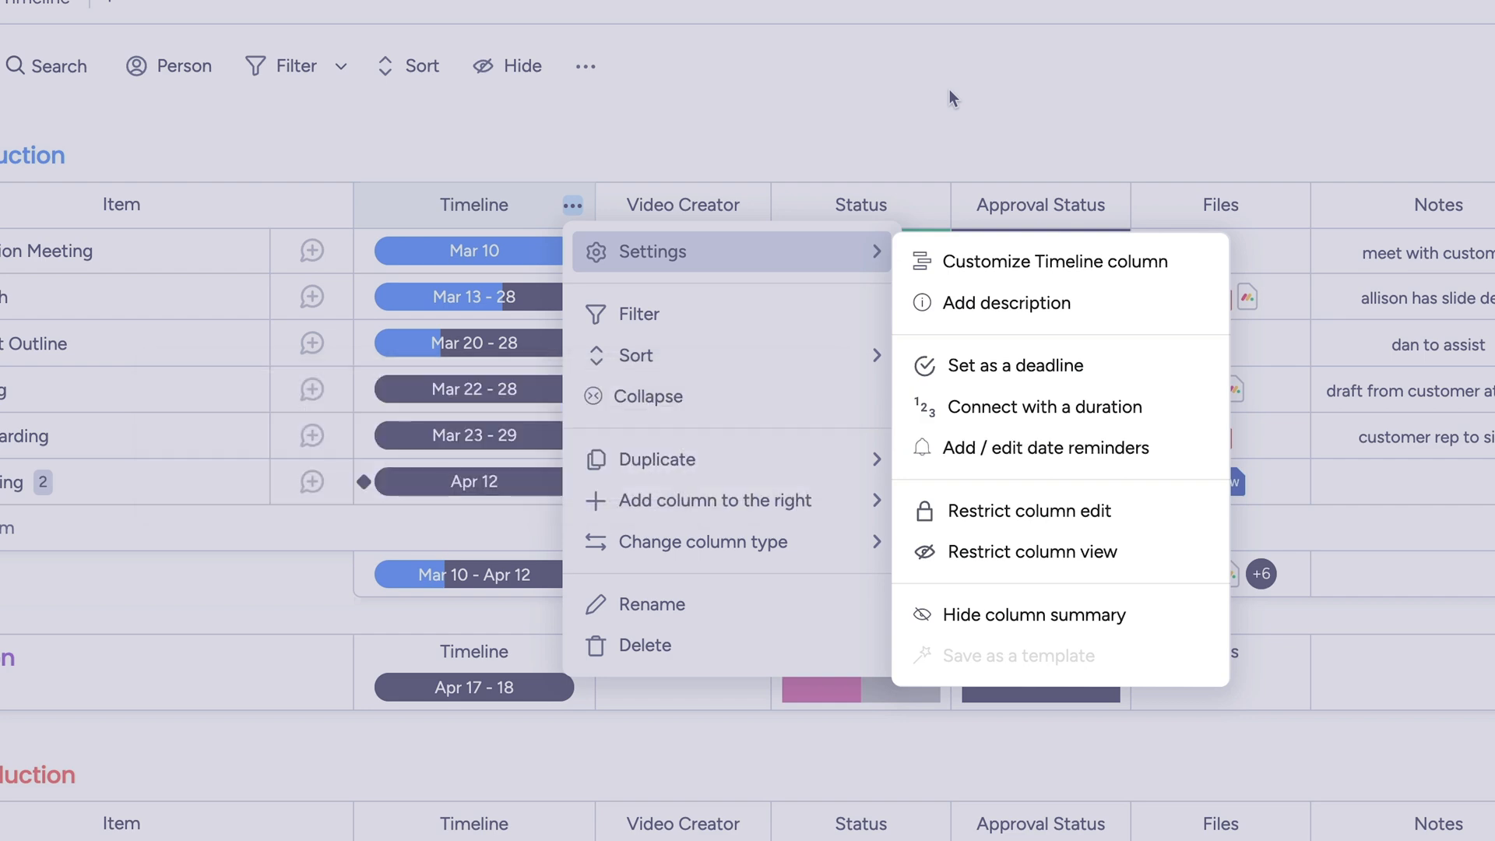
pyautogui.click(1028, 365)
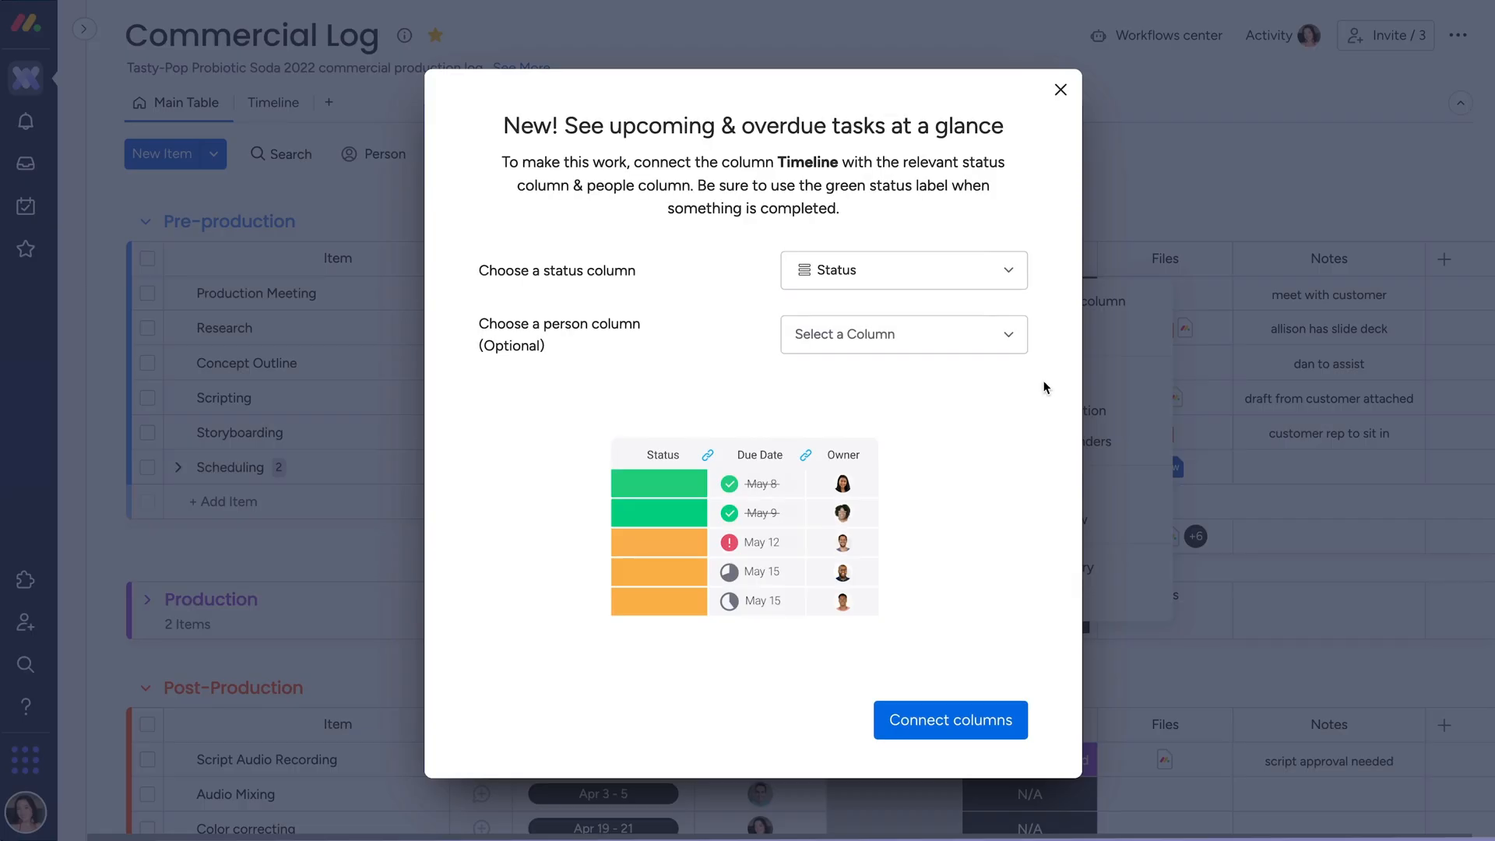
# - Connect the Timeline column with the Status column
pyautogui.click(901, 334)
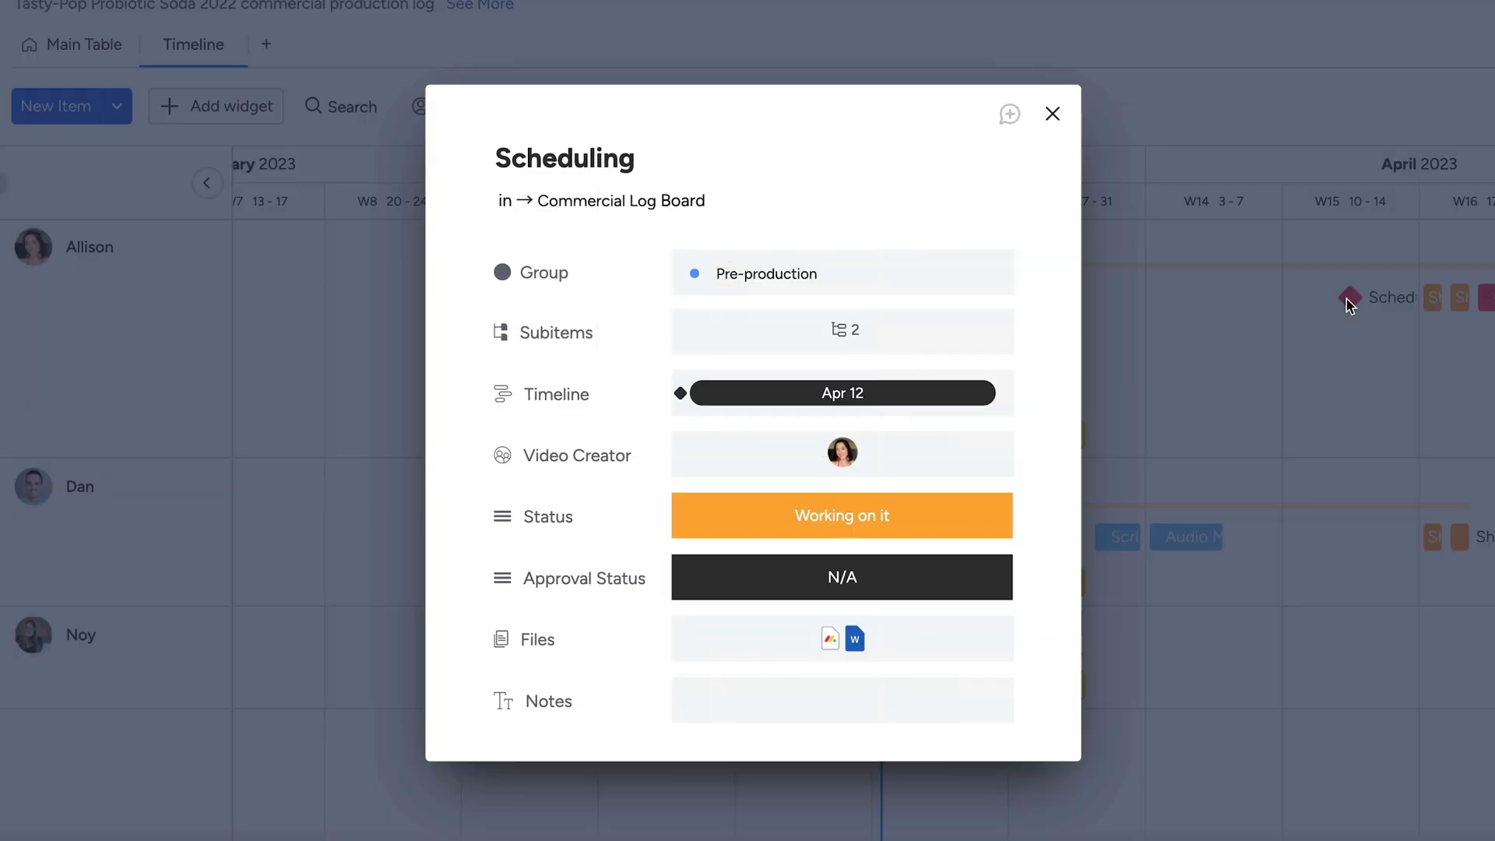
# - Close the Scheduling item card
pyautogui.click(1052, 112)
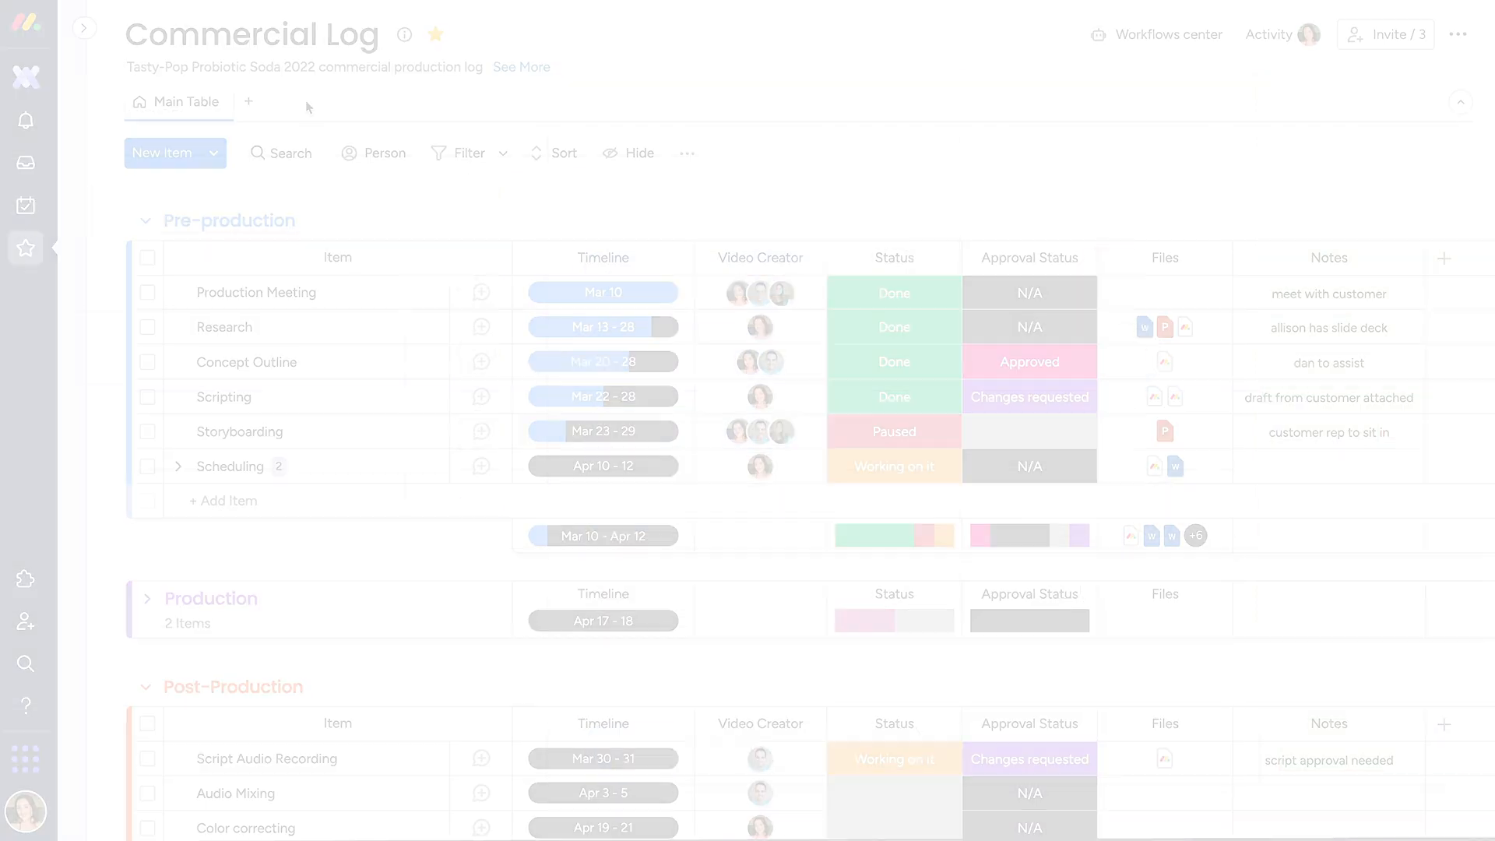
# - Add a Timeline view to the Commercial Log board
pyautogui.click(247, 102)
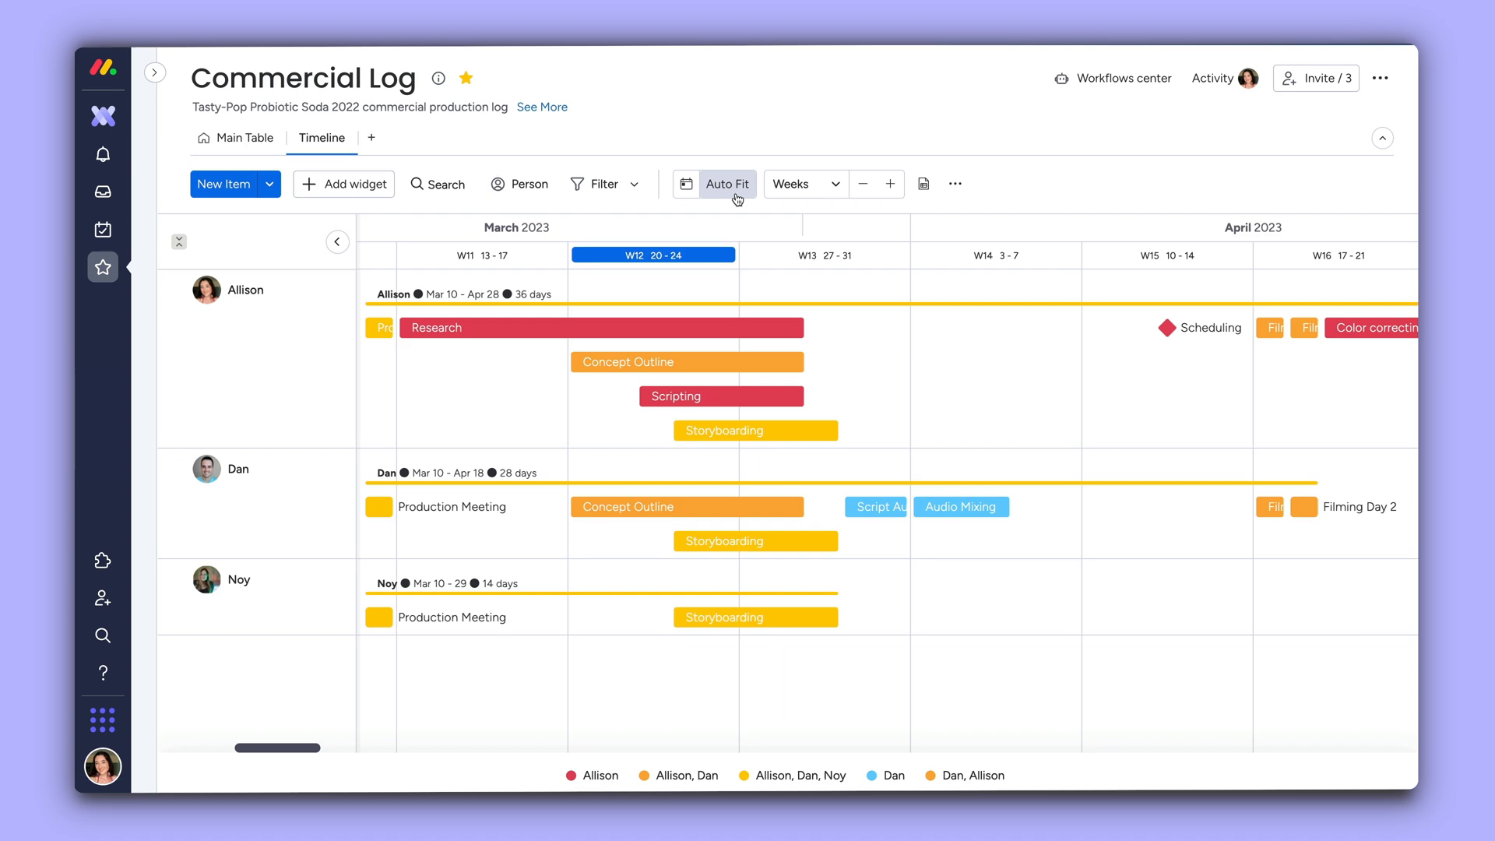
pyautogui.moveTo(727, 154)
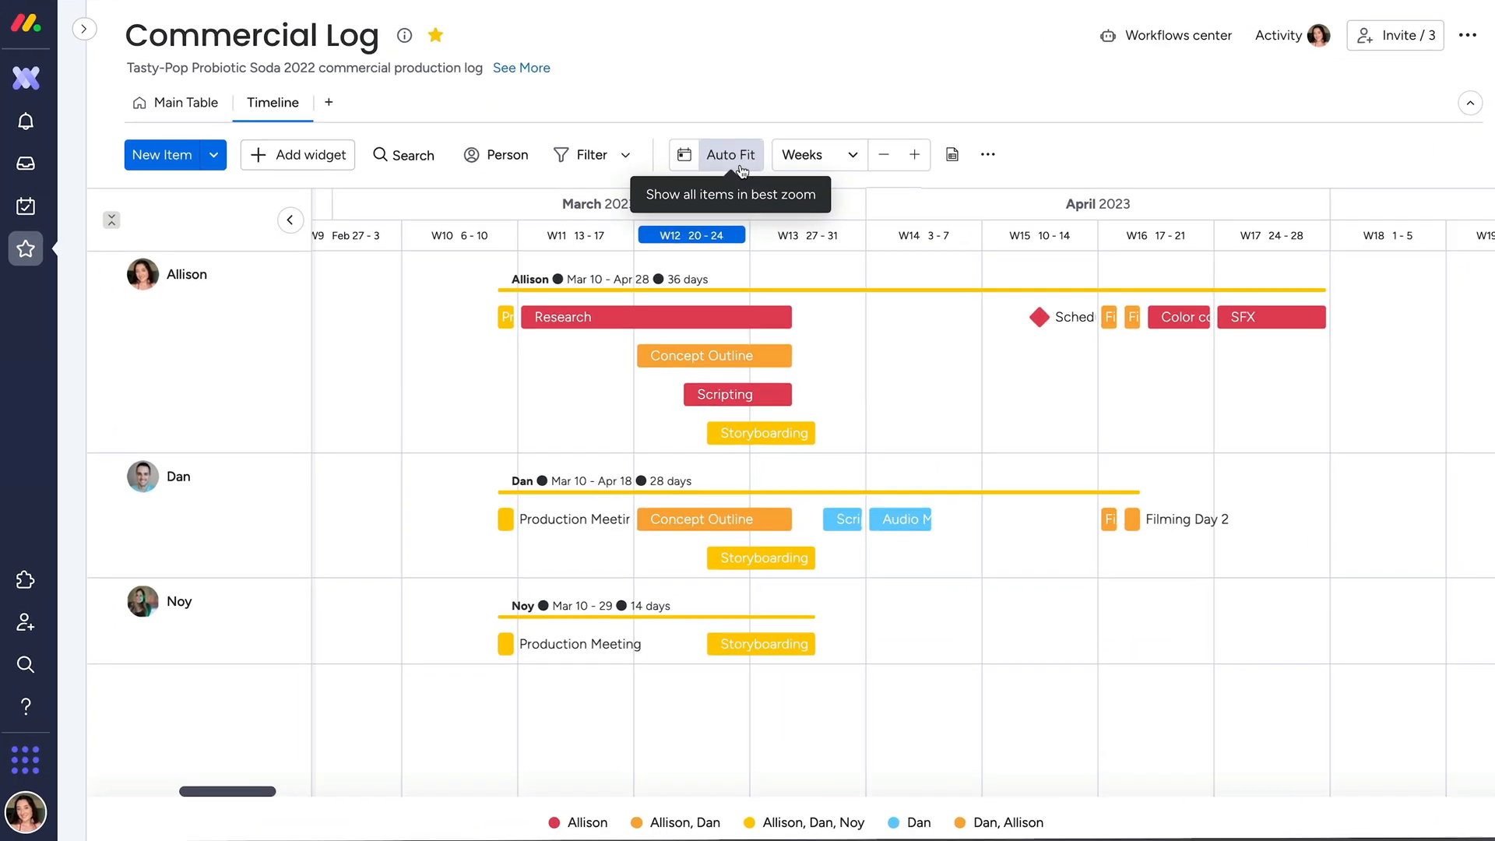
pyautogui.moveTo(731, 154)
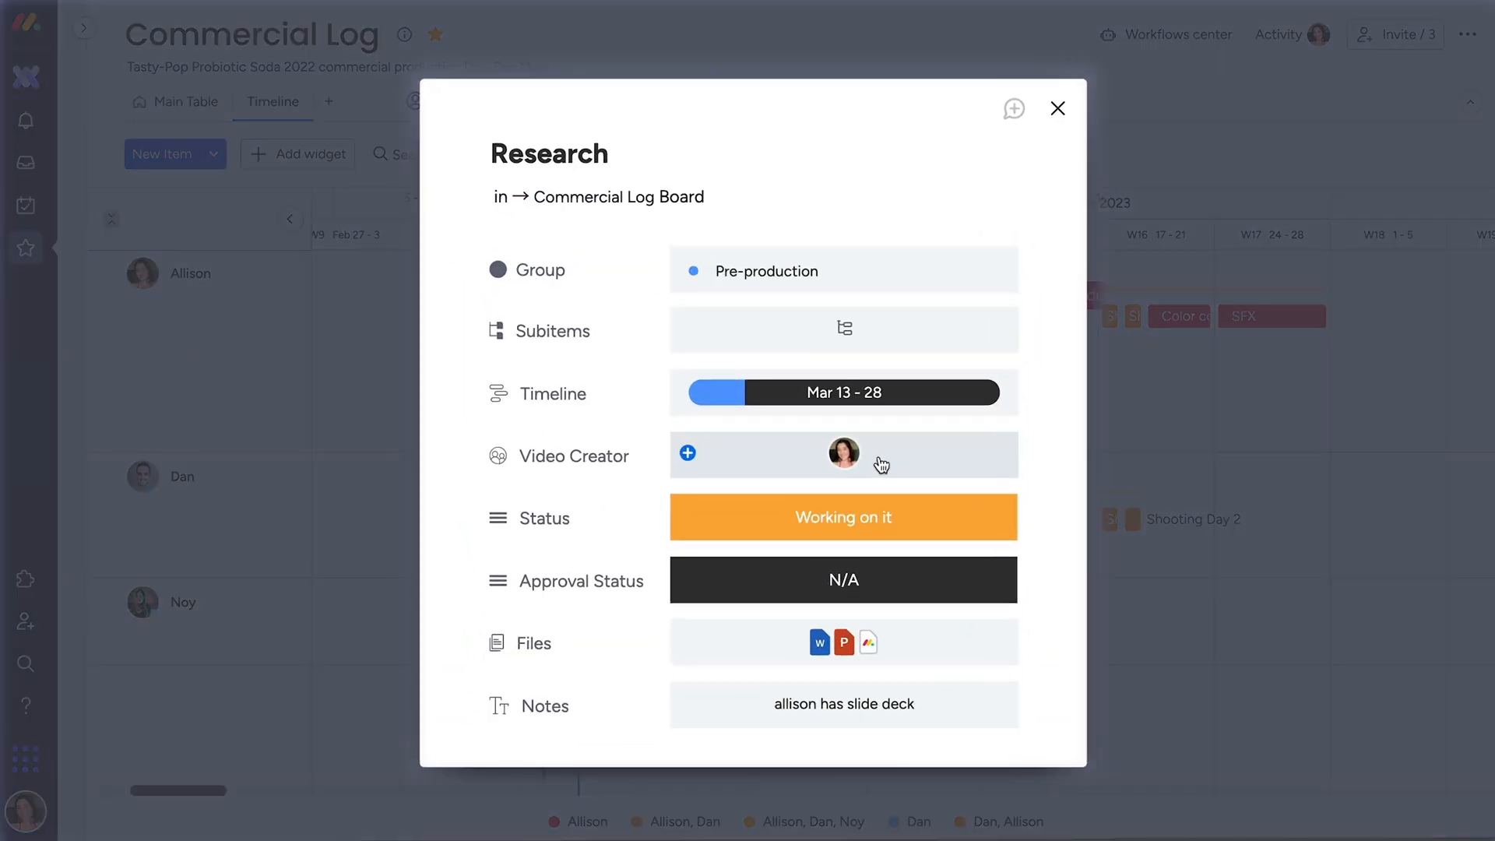
# - Set Research's status to Done and close its item card
pyautogui.click(843, 517)
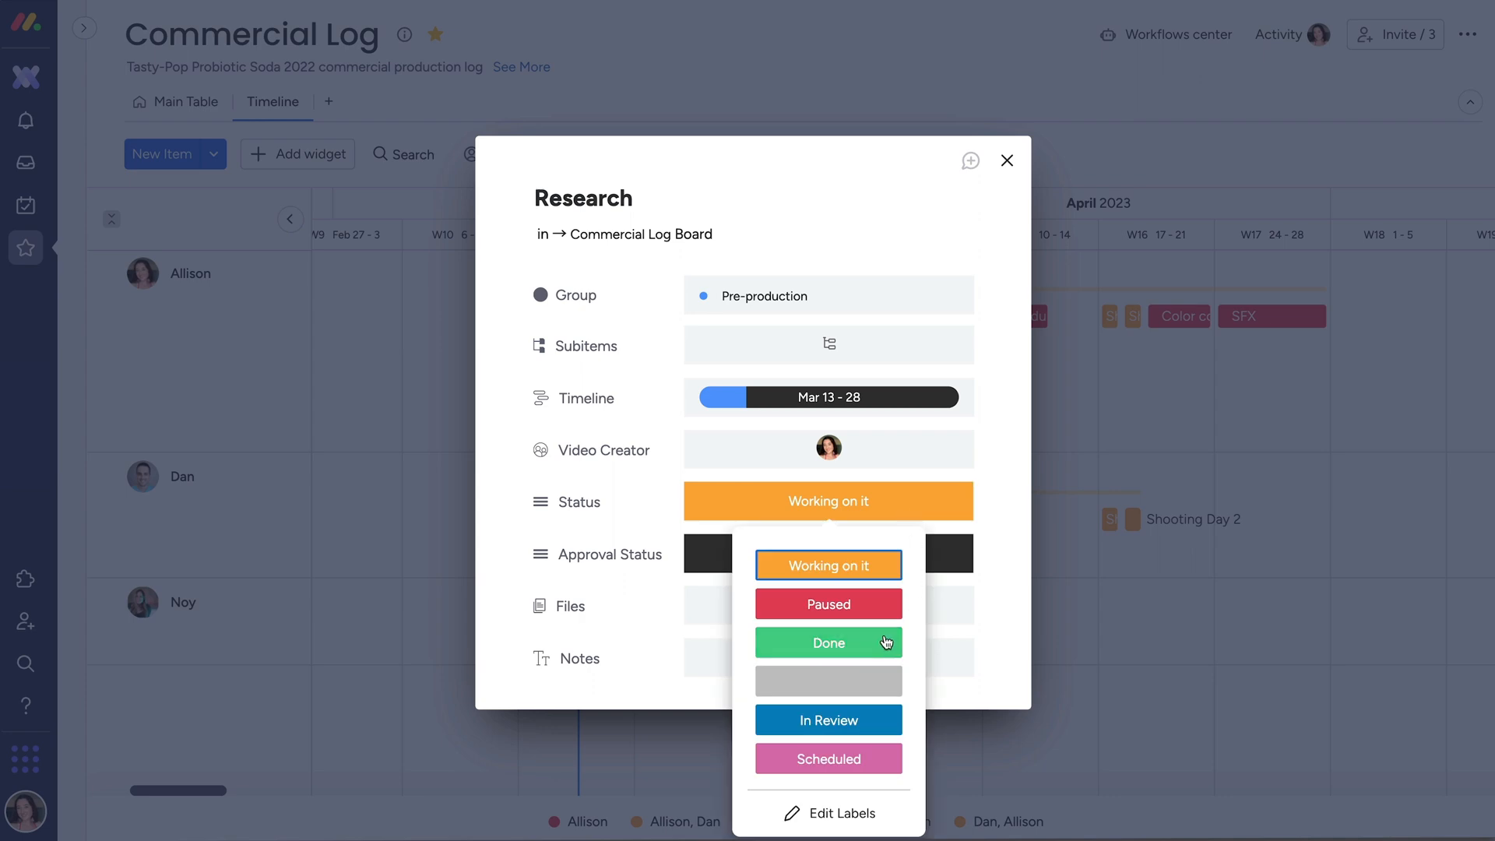
pyautogui.click(828, 642)
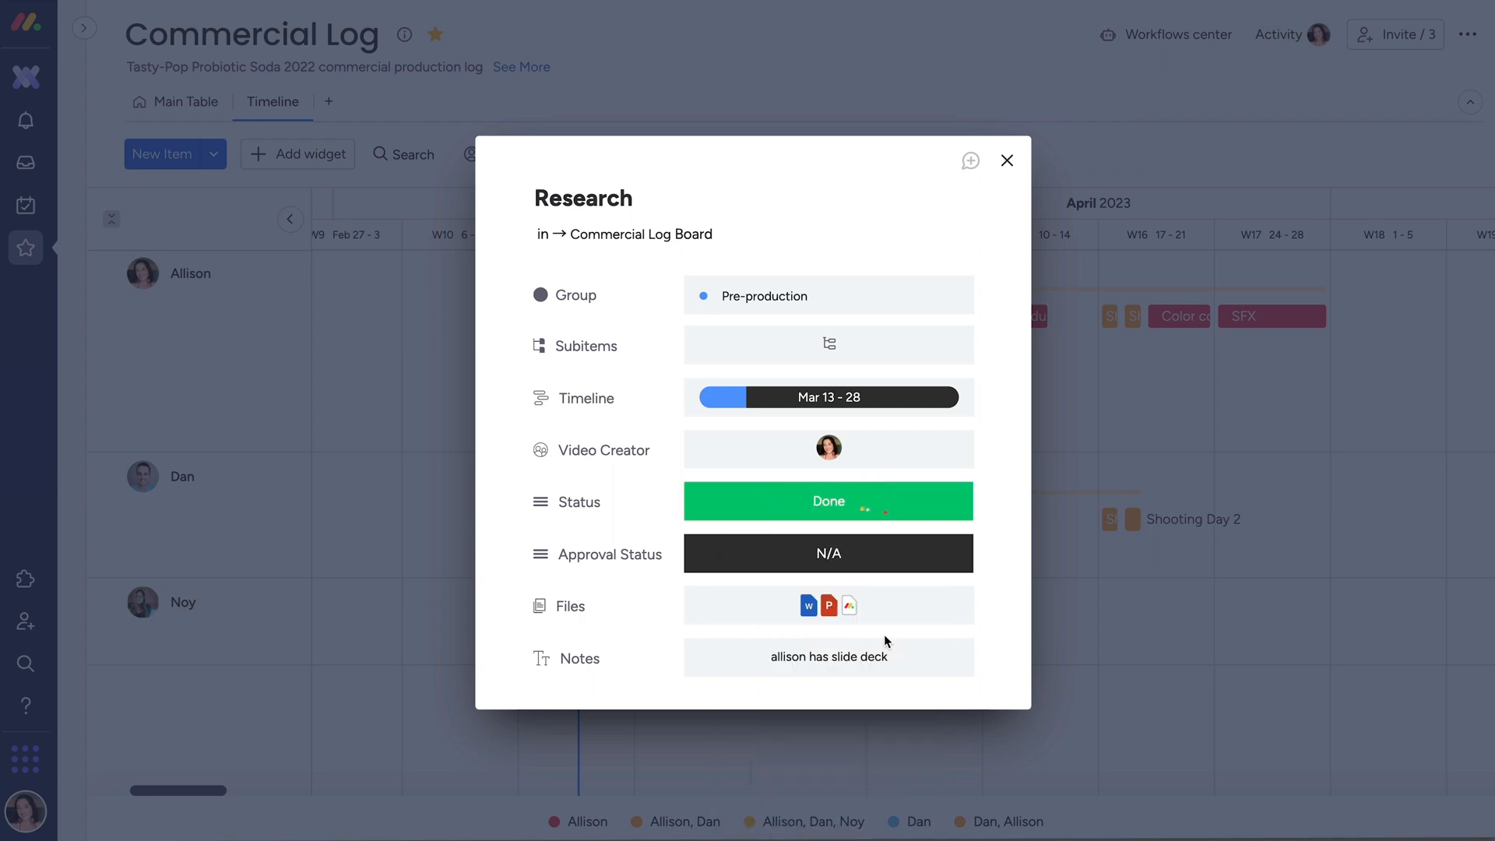
pyautogui.click(1006, 160)
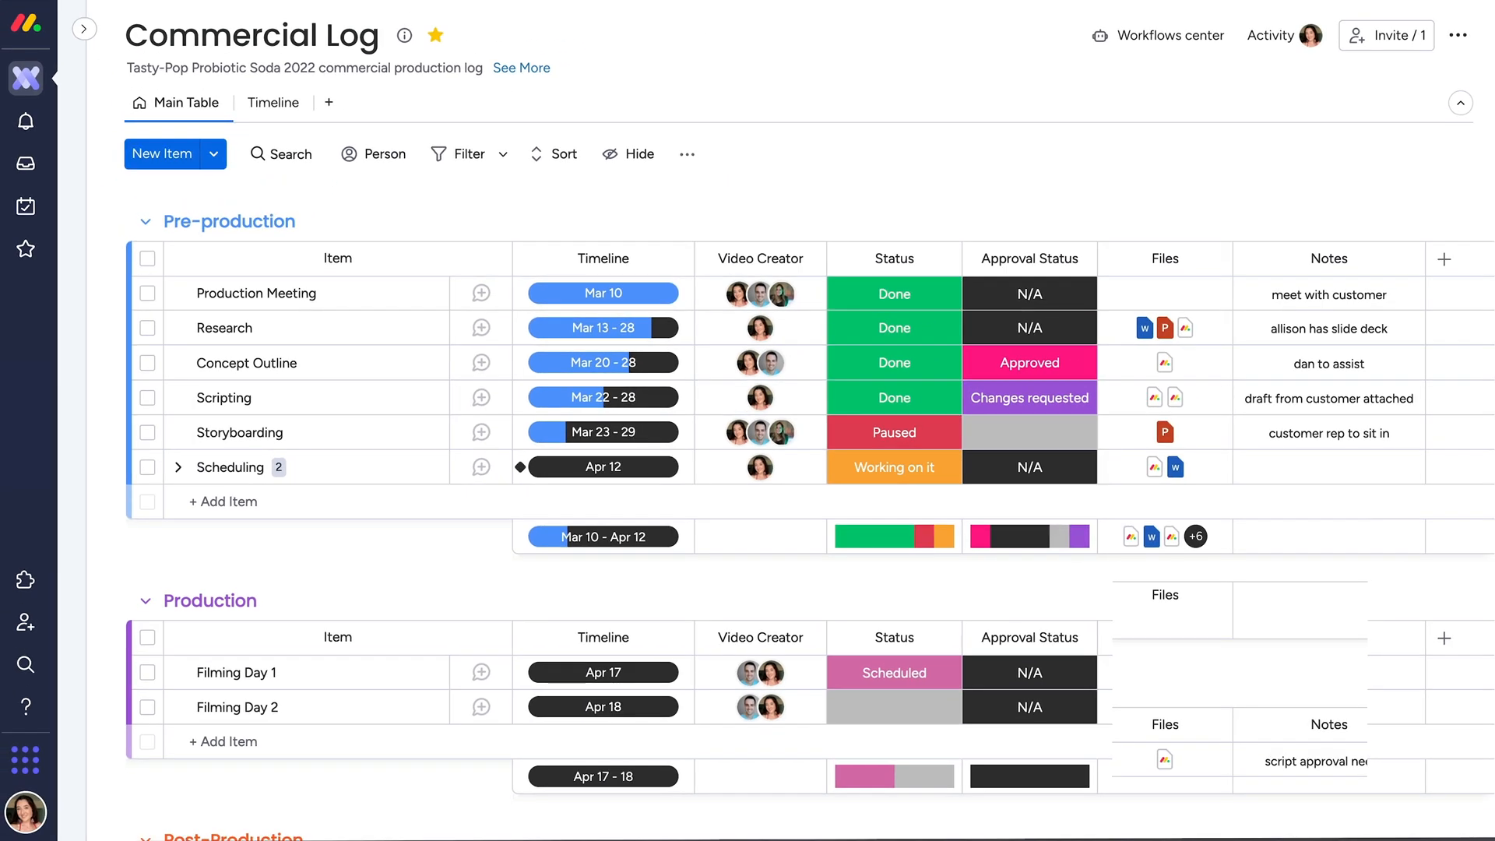
# - Select Storyboarding and shift the selected timelines by -5 days
pyautogui.scroll(-3)
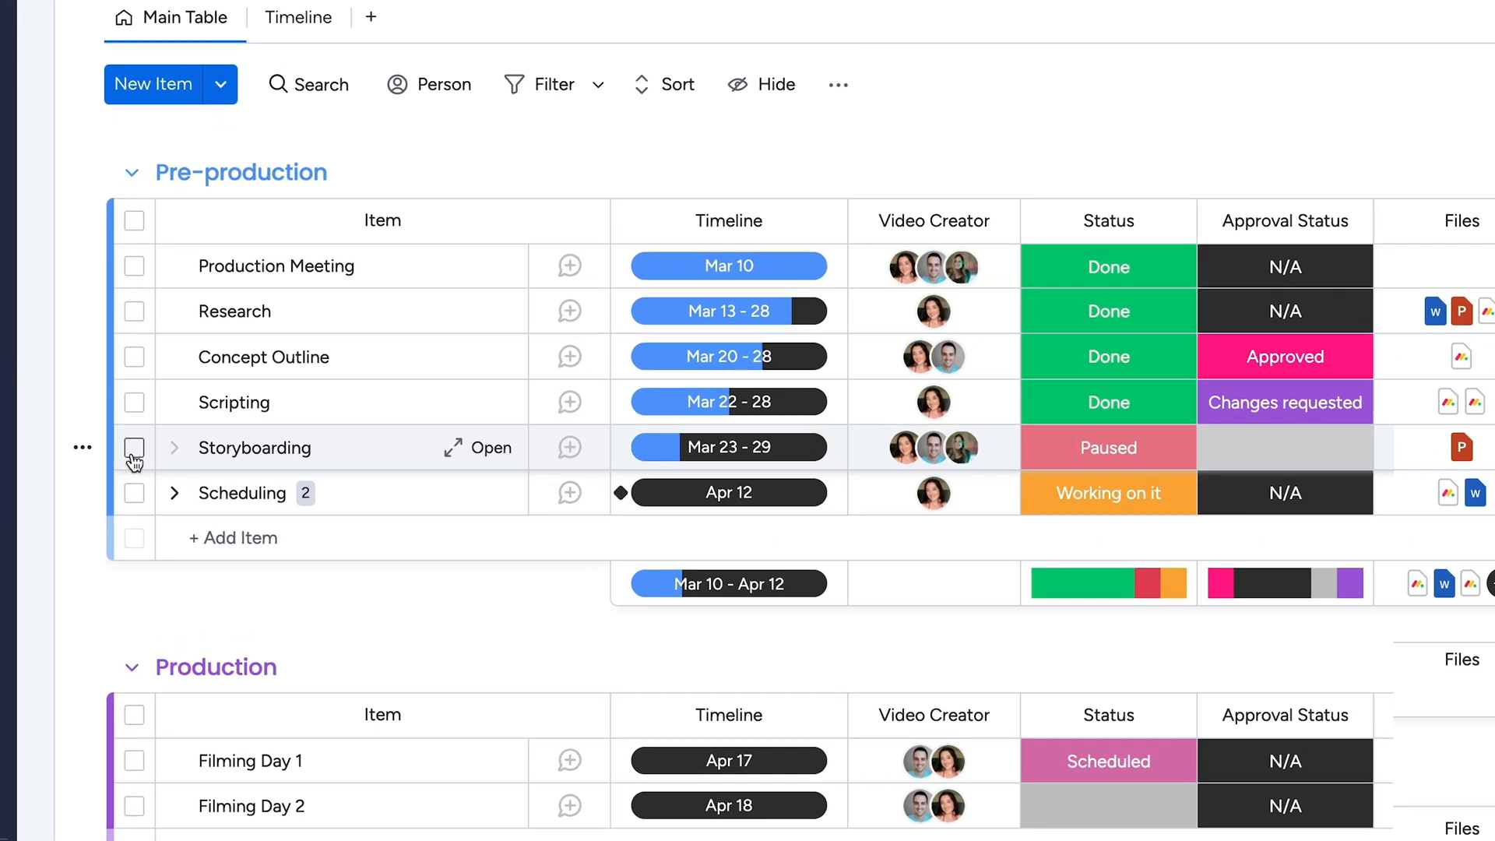
pyautogui.click(135, 448)
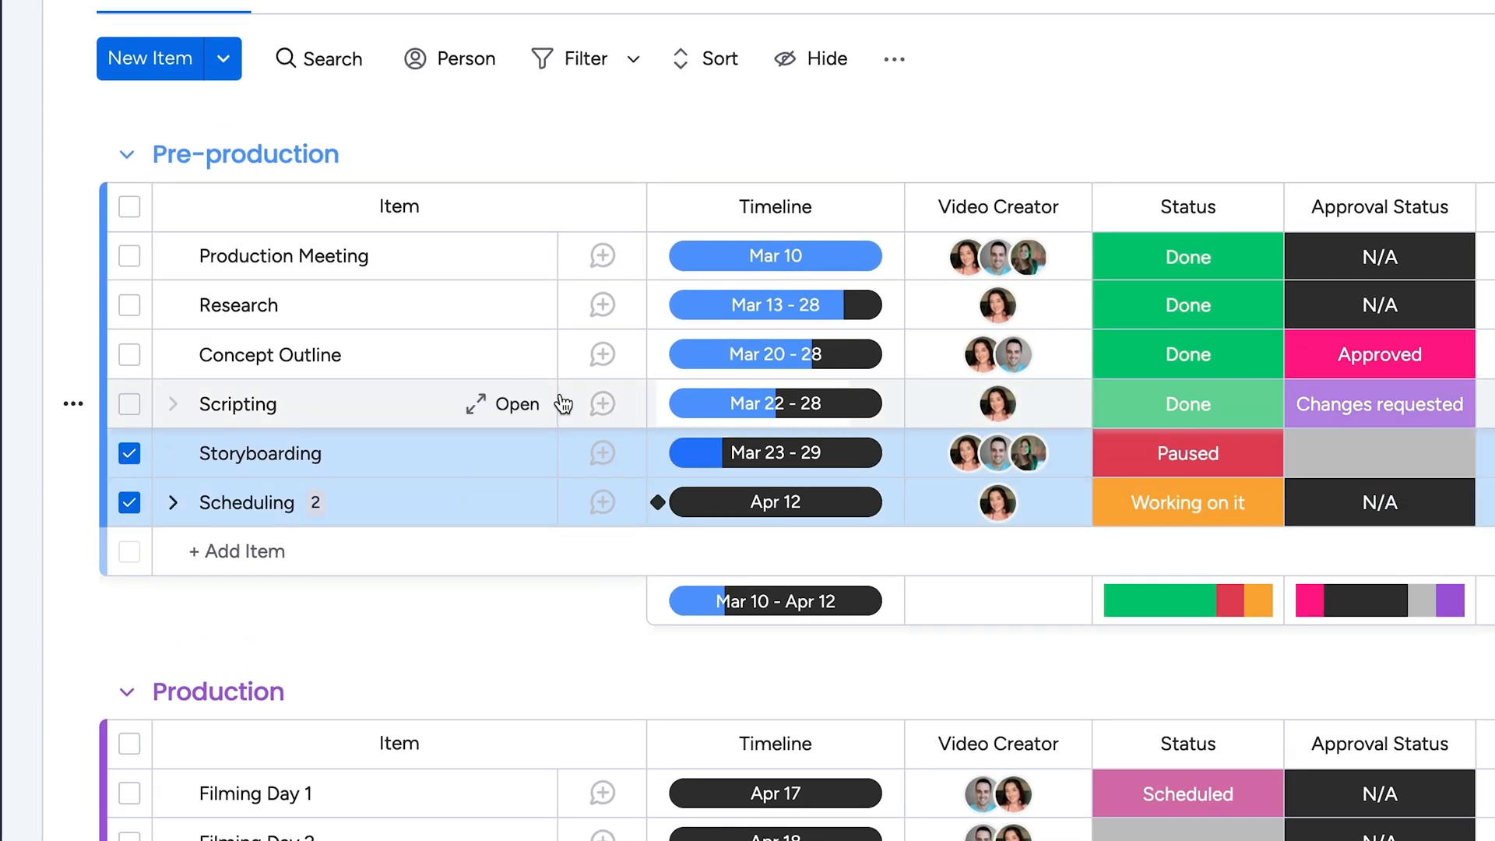
pyautogui.click(774, 452)
pyautogui.write('-5')
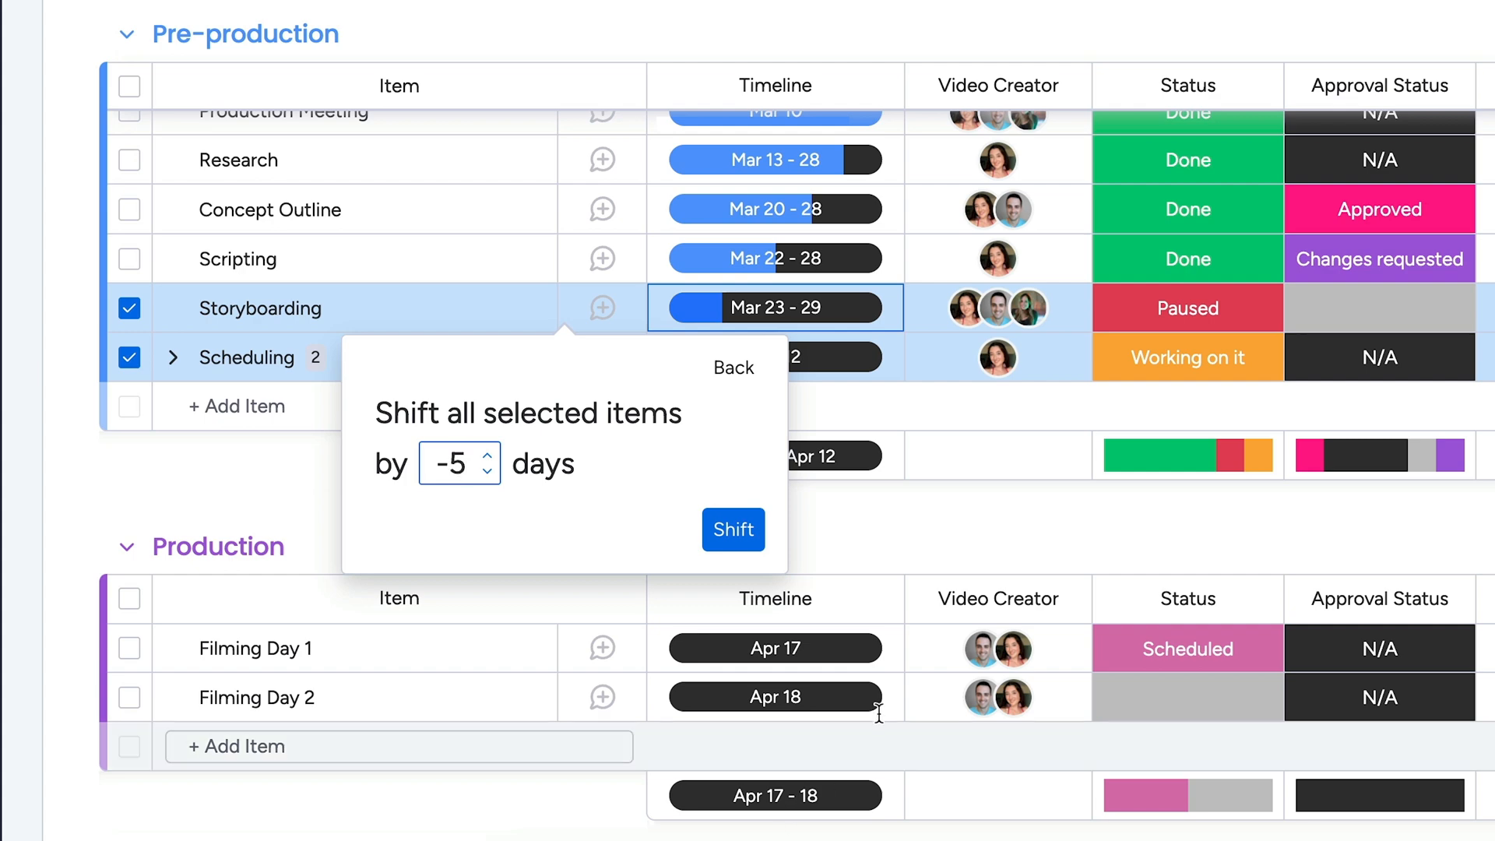
pyautogui.click(732, 531)
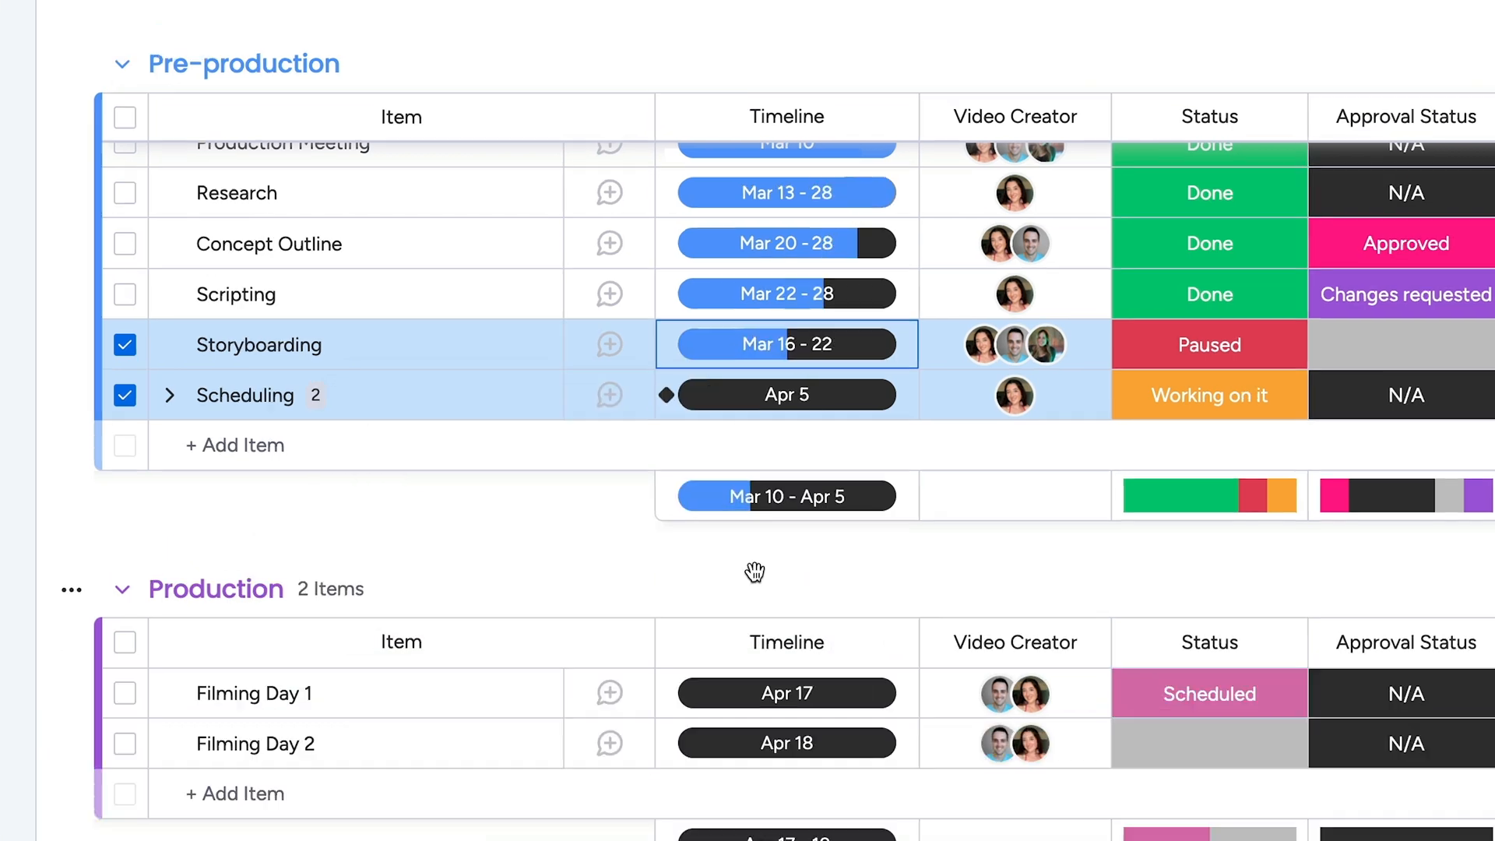